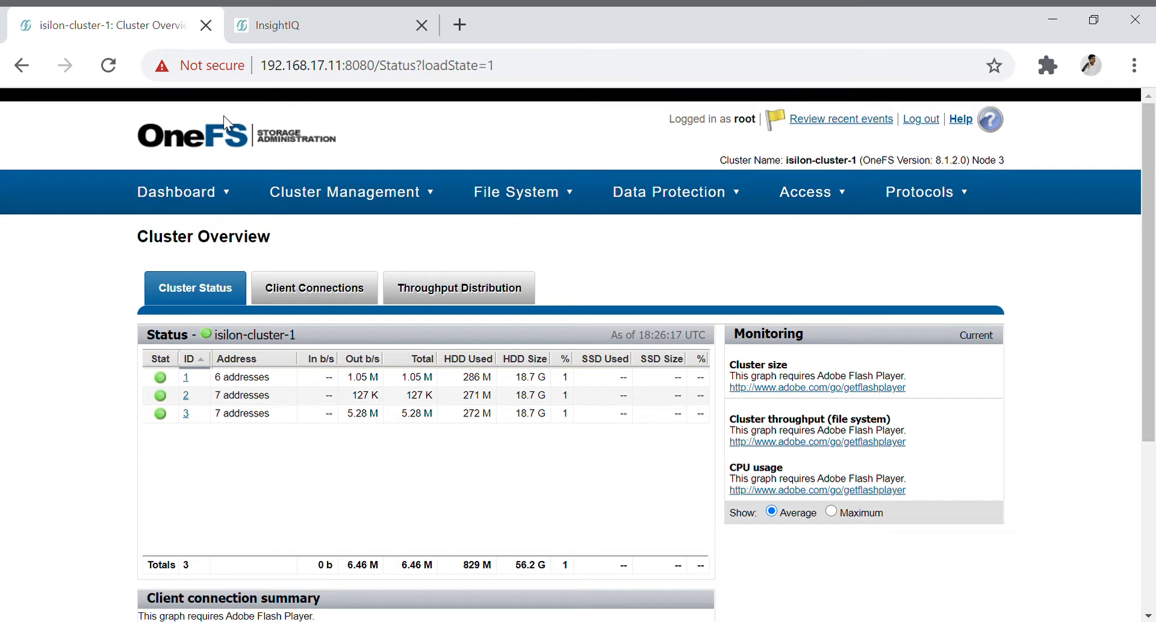
{"action": "mouse_move", "coordinate": [558, 229]}
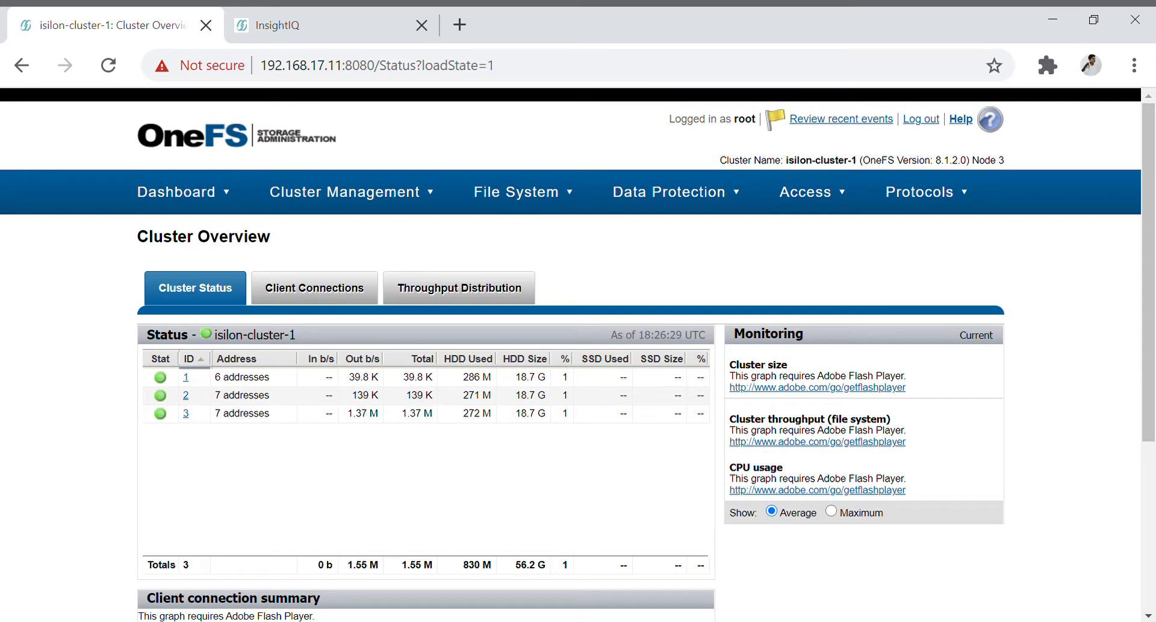
Navigate from the cluster overview to Cluster Management > Licensing.
{"action": "left_click", "coordinate": [343, 192]}
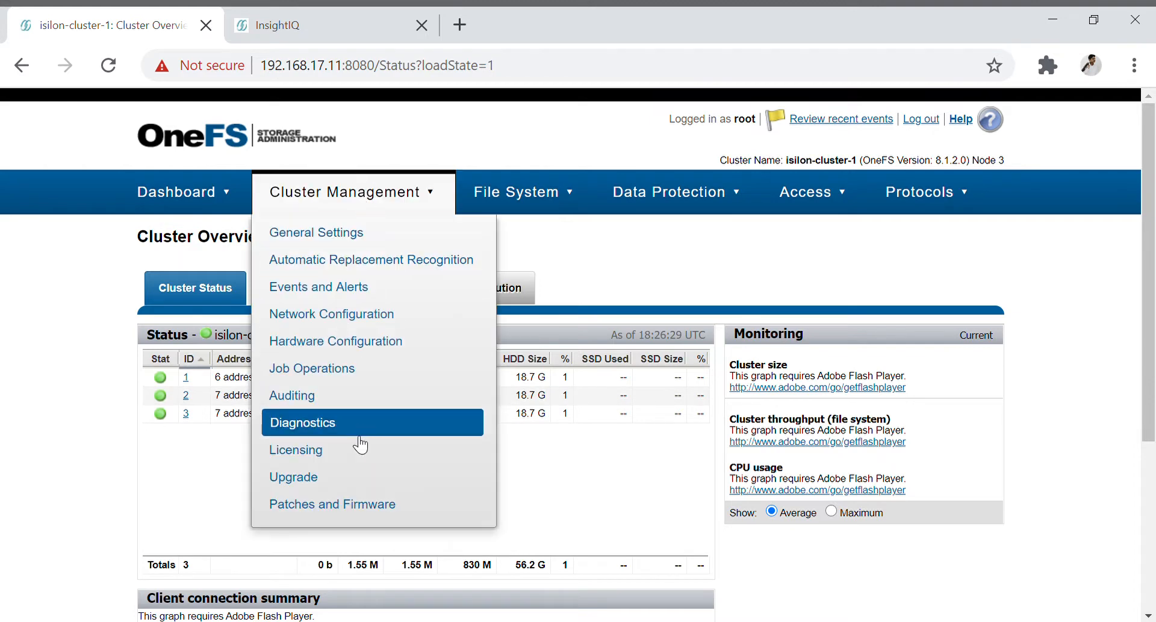
{"action": "left_click", "coordinate": [296, 450]}
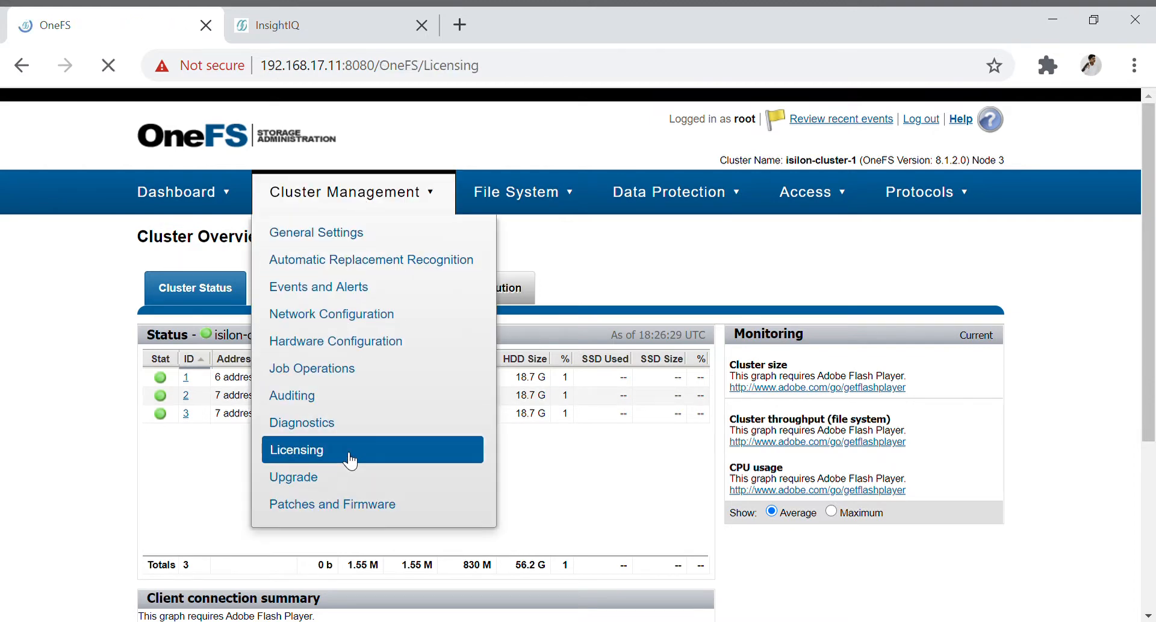
Scroll the Licensing page from the unsigned license overview through module evaluation details to license management.
{"action": "left_click", "coordinate": [296, 449]}
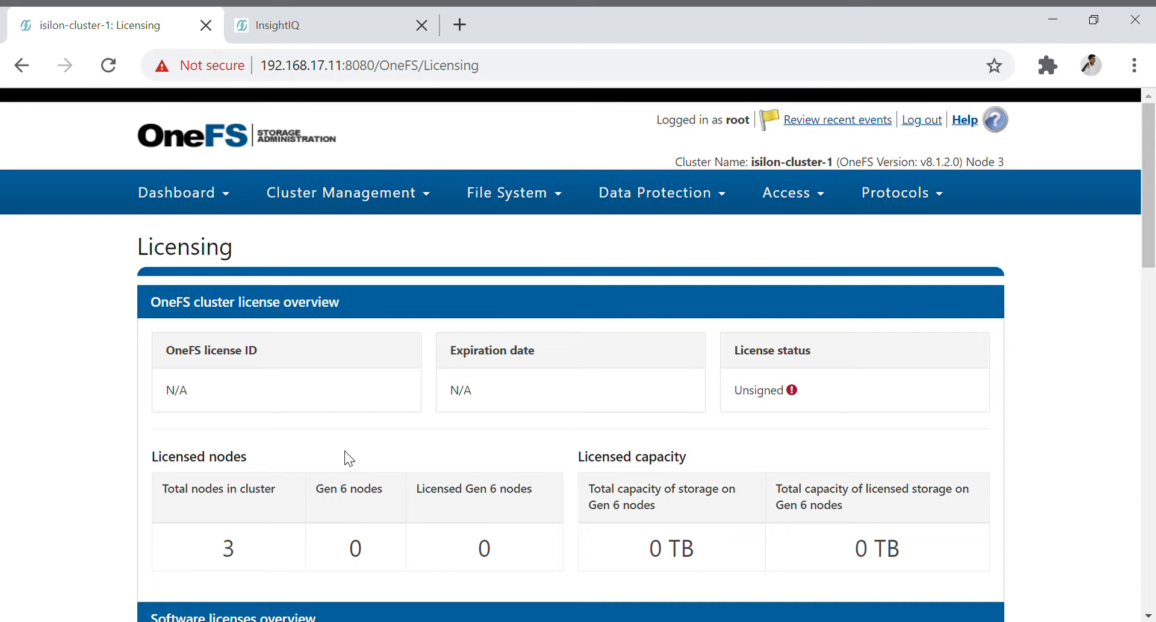
{"action": "scroll", "scroll_direction": "down", "scroll_amount": 3}
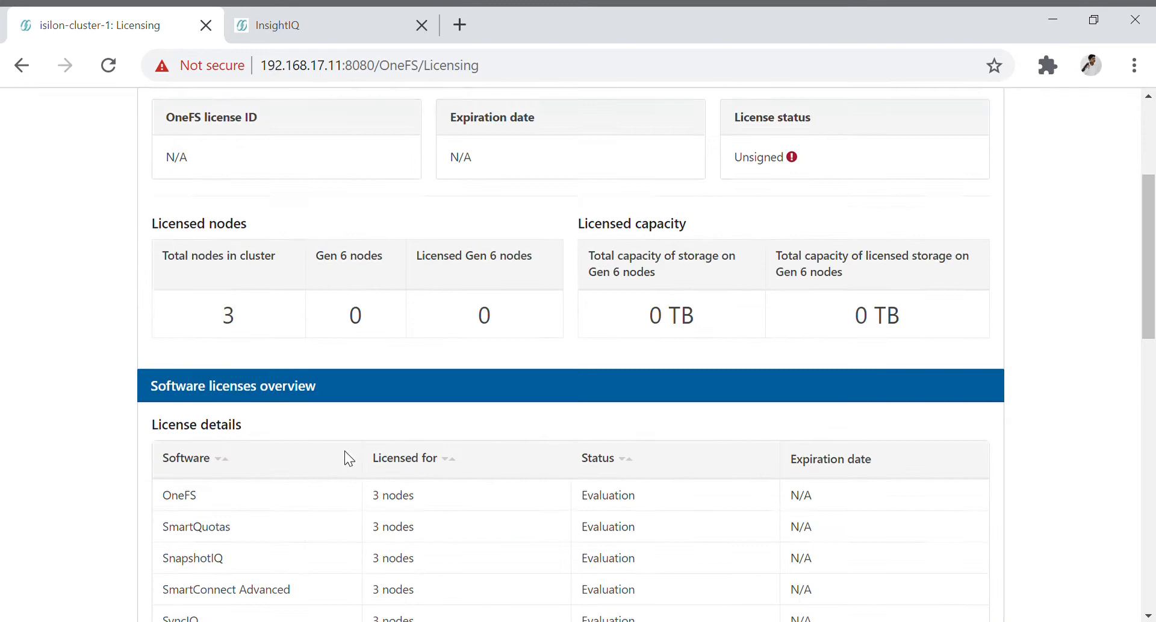
{"action": "scroll", "scroll_direction": "down", "scroll_amount": 3}
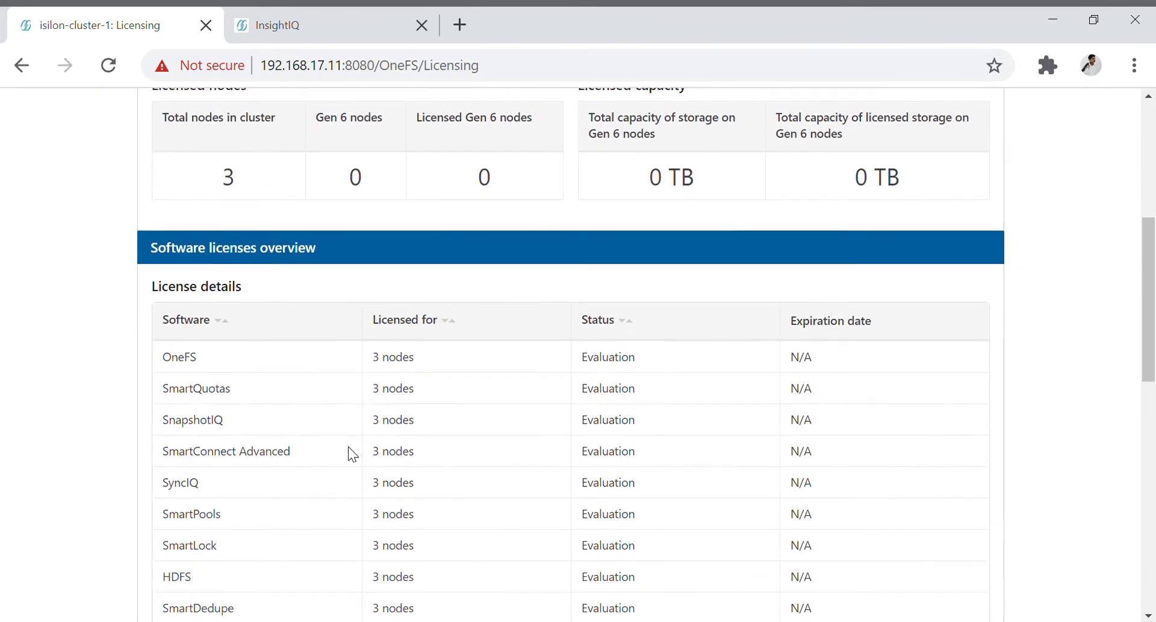
{"action": "scroll", "scroll_direction": "down", "scroll_amount": 3}
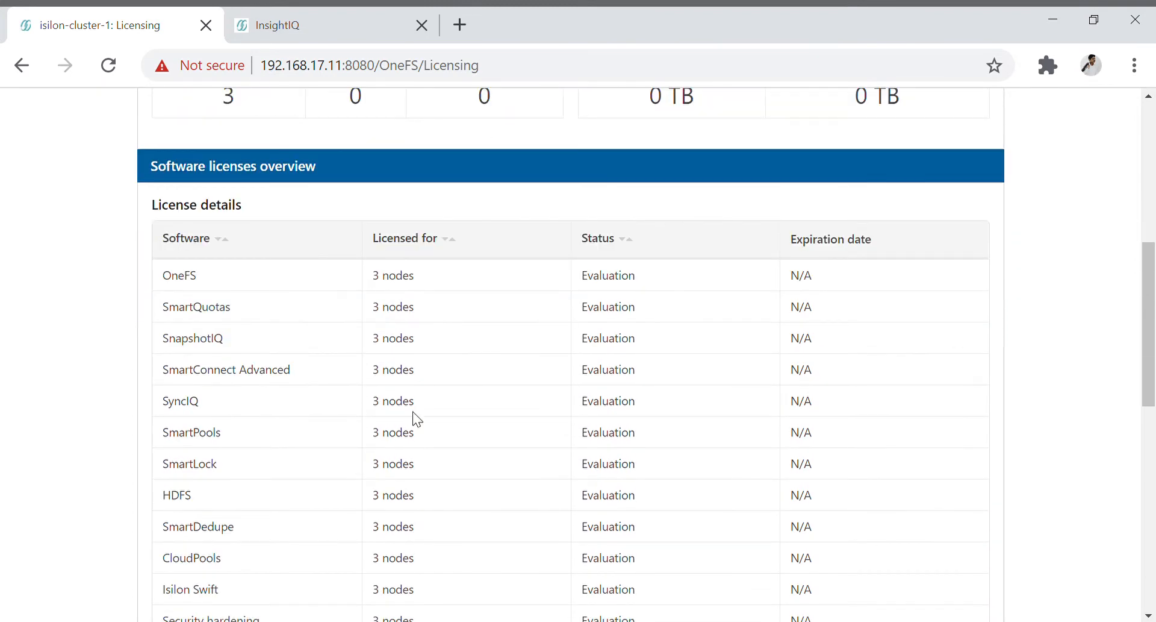
{"action": "scroll", "scroll_direction": "down", "scroll_amount": 3}
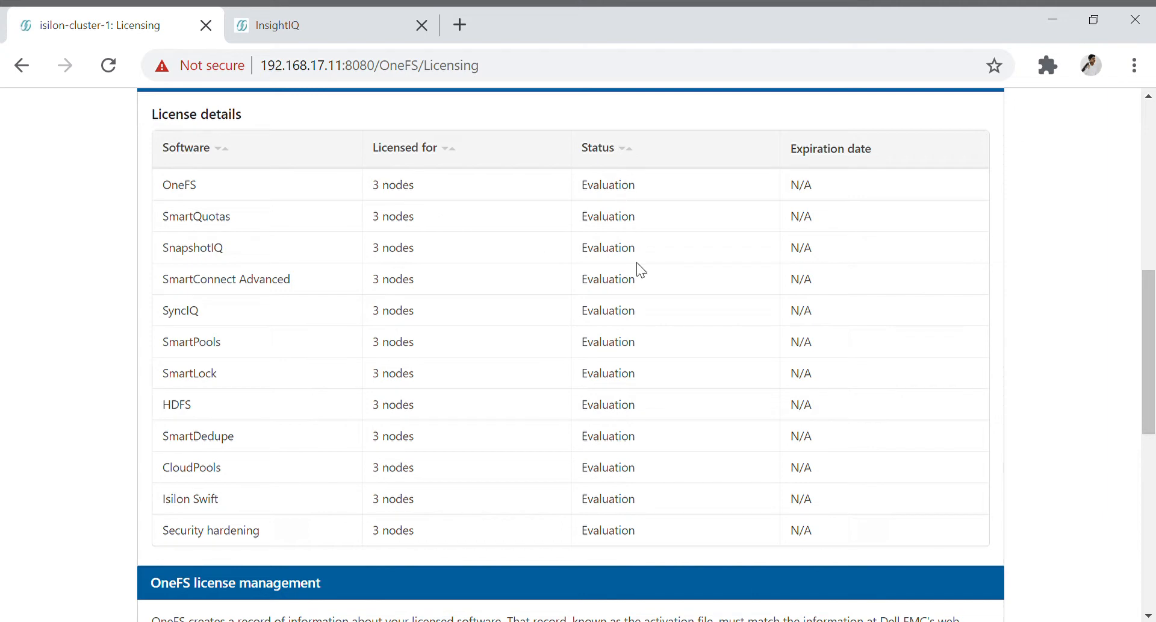
{"action": "scroll", "scroll_direction": "down", "scroll_amount": 3}
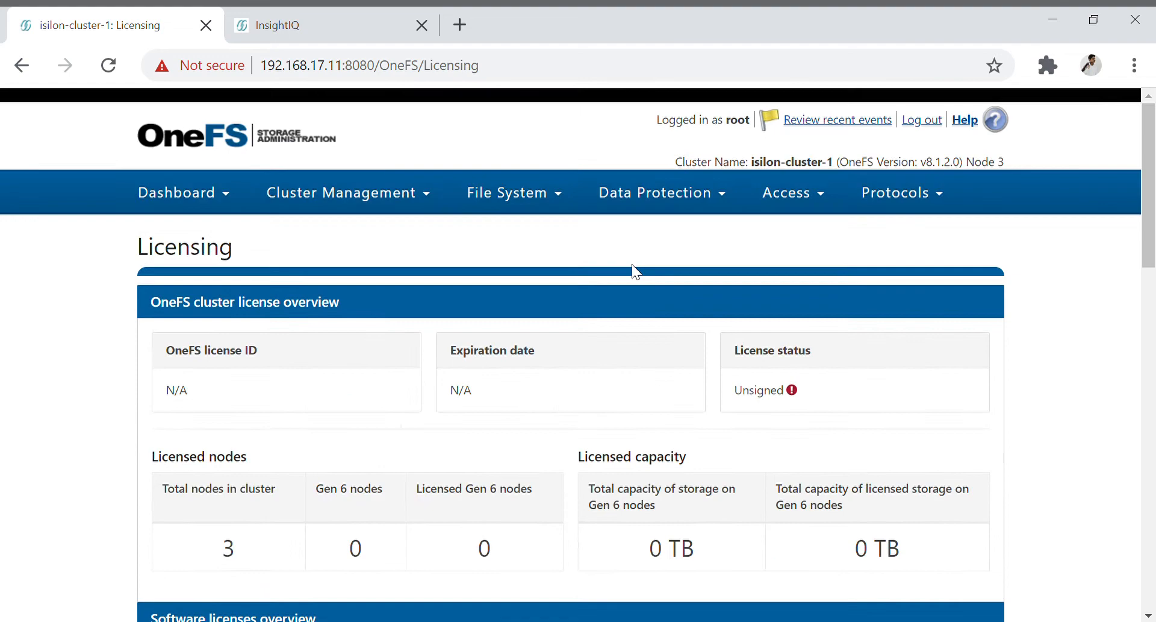
{"action": "scroll", "scroll_direction": "down", "scroll_amount": 3}
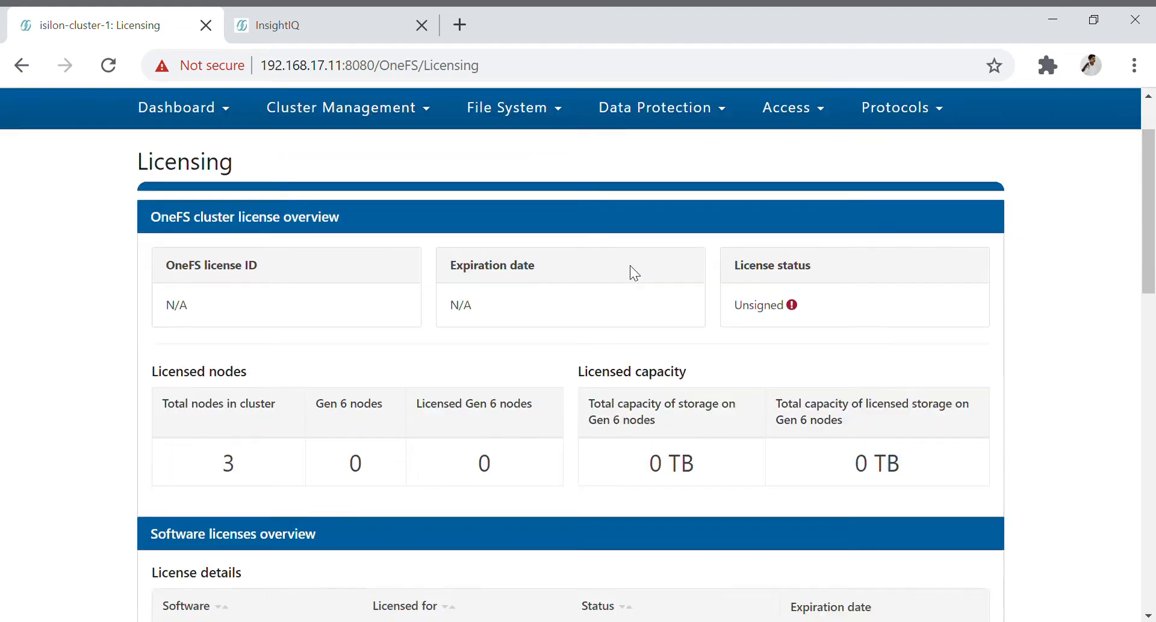
{"action": "scroll", "scroll_direction": "down", "scroll_amount": 3}
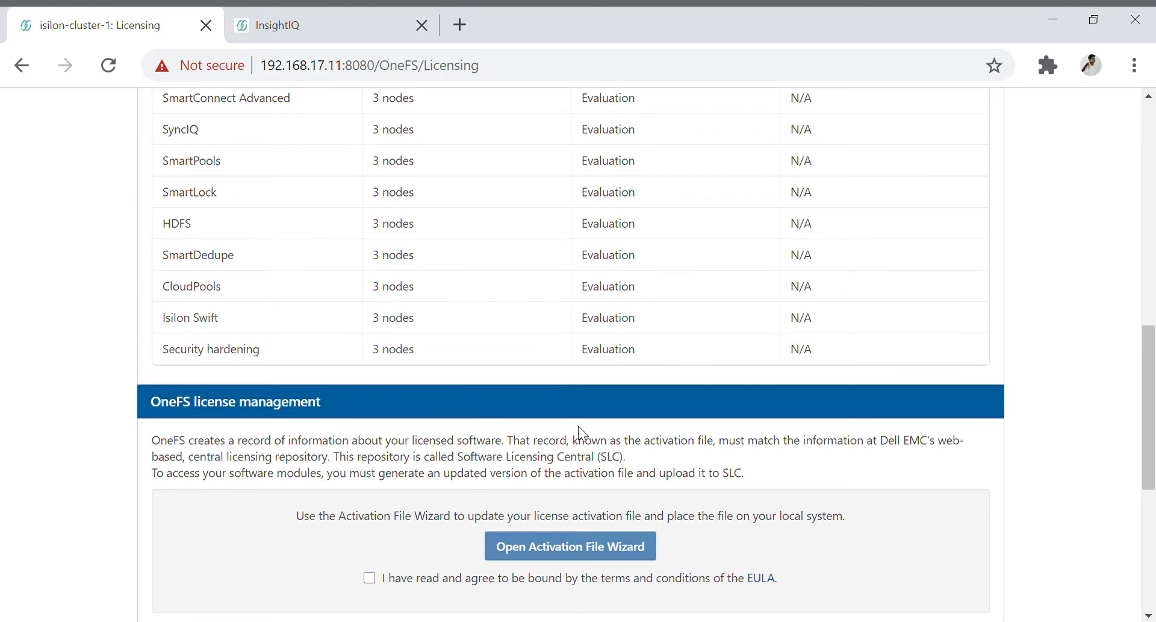
{"action": "scroll", "scroll_direction": "down", "scroll_amount": 3}
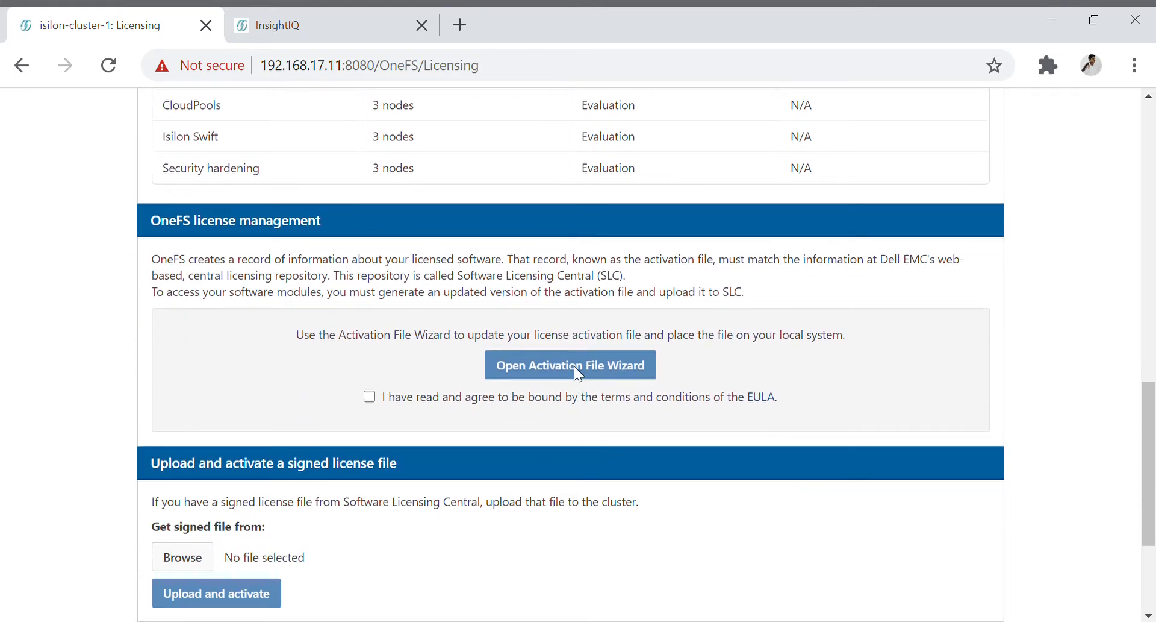
Accept the EULA and create an activation file keeping all current modules via the wizard.
{"action": "left_click", "coordinate": [370, 396]}
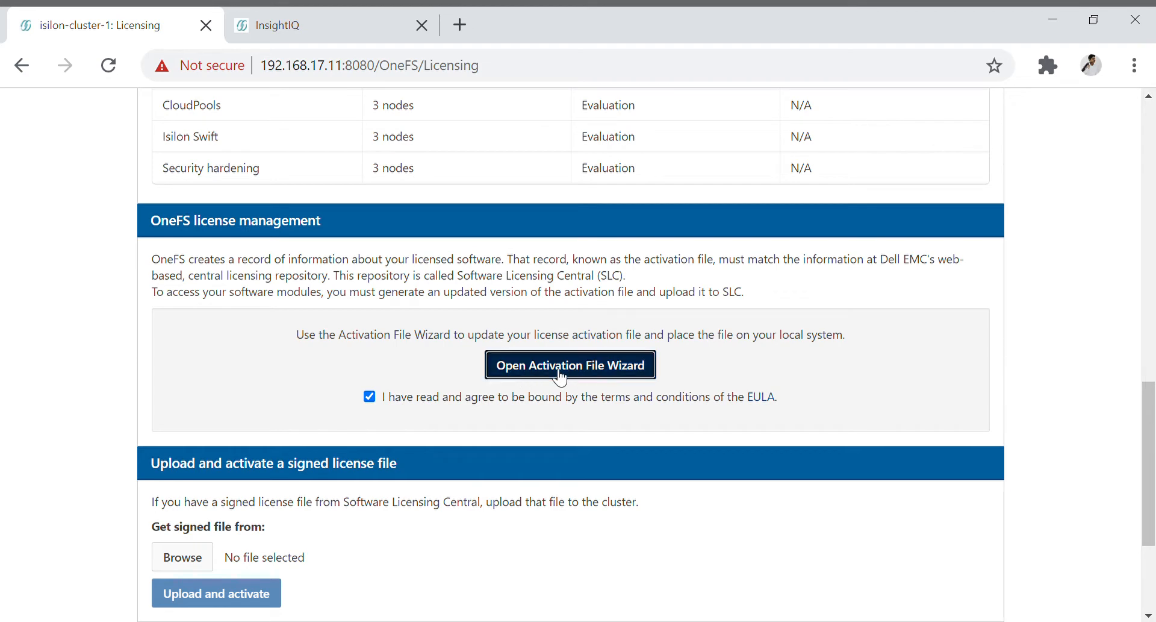
{"action": "left_click", "coordinate": [570, 364]}
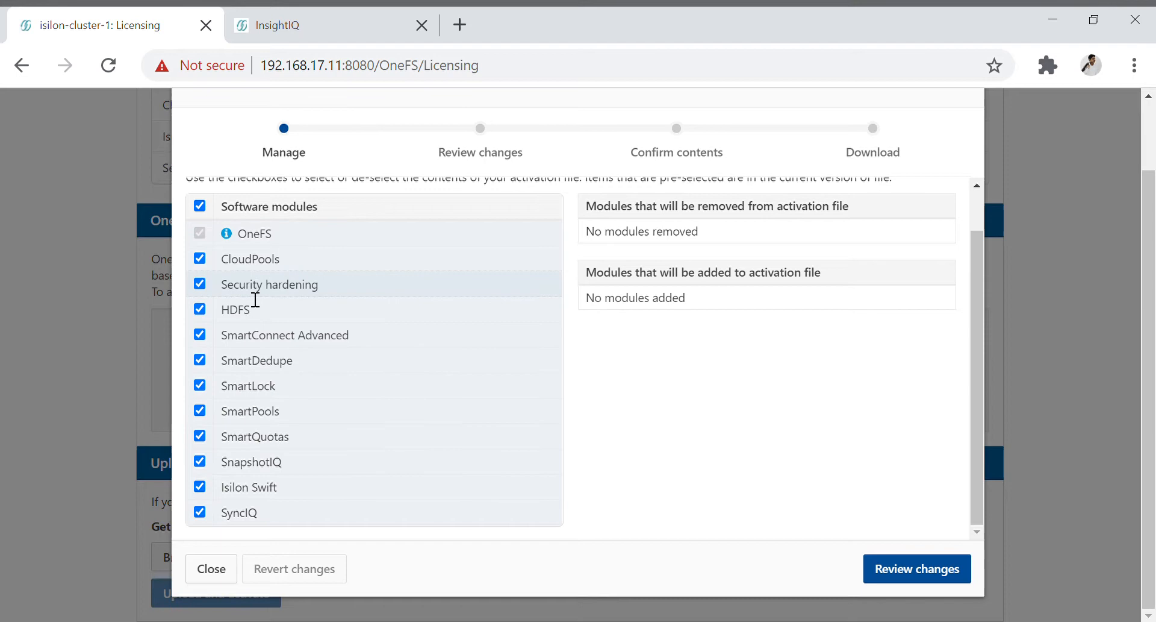
{"action": "mouse_move", "coordinate": [708, 342]}
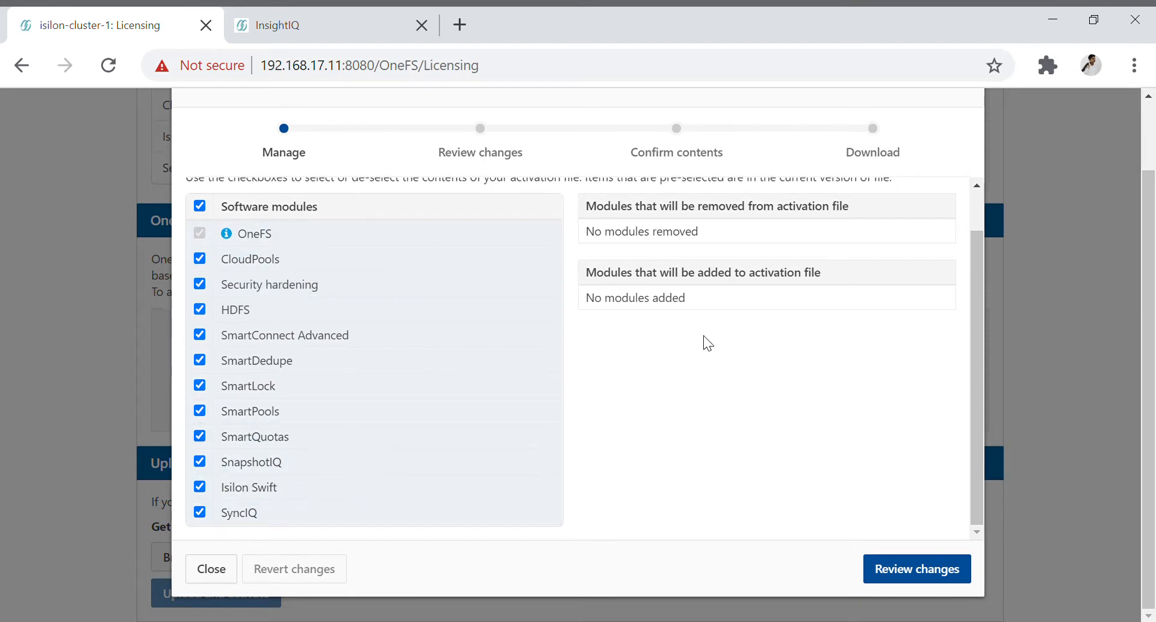
{"action": "left_click", "coordinate": [916, 569]}
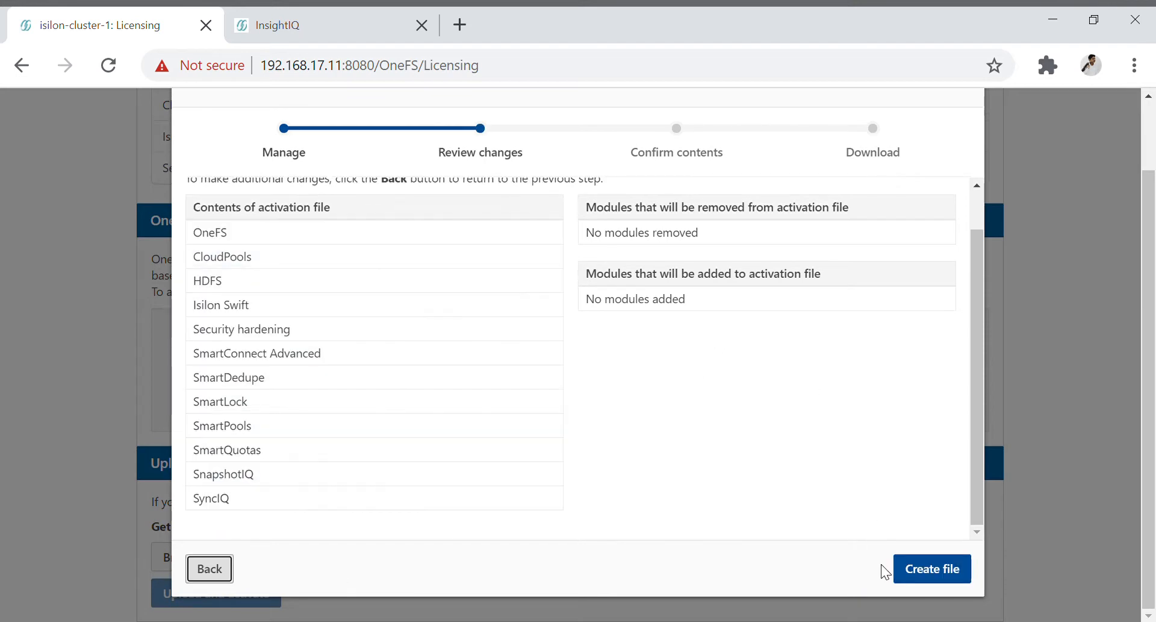
{"action": "mouse_move", "coordinate": [933, 569]}
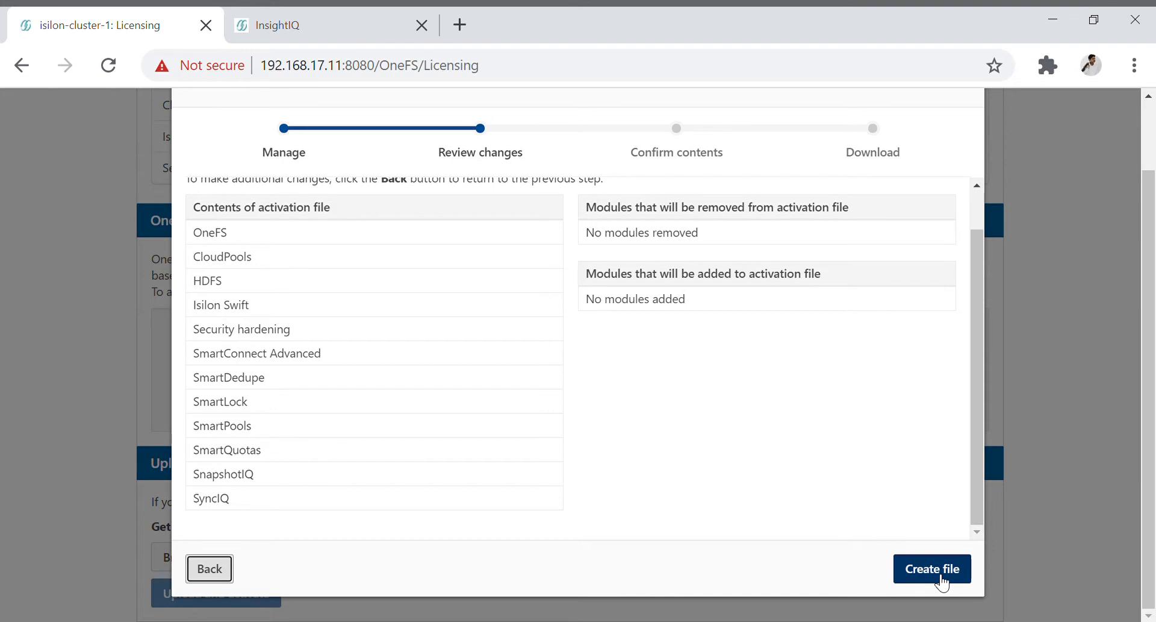
{"action": "left_click", "coordinate": [931, 568]}
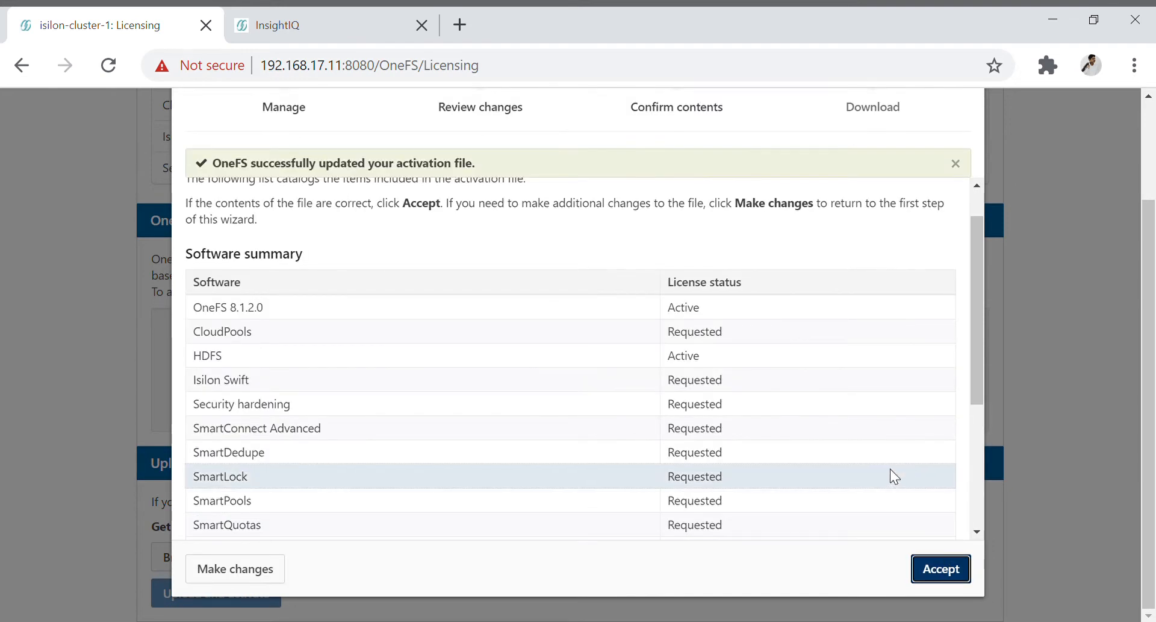
Review the hardware summary, including self-encrypting drive nodes, and accept the activation file contents.
{"action": "scroll", "scroll_direction": "down", "scroll_amount": 3}
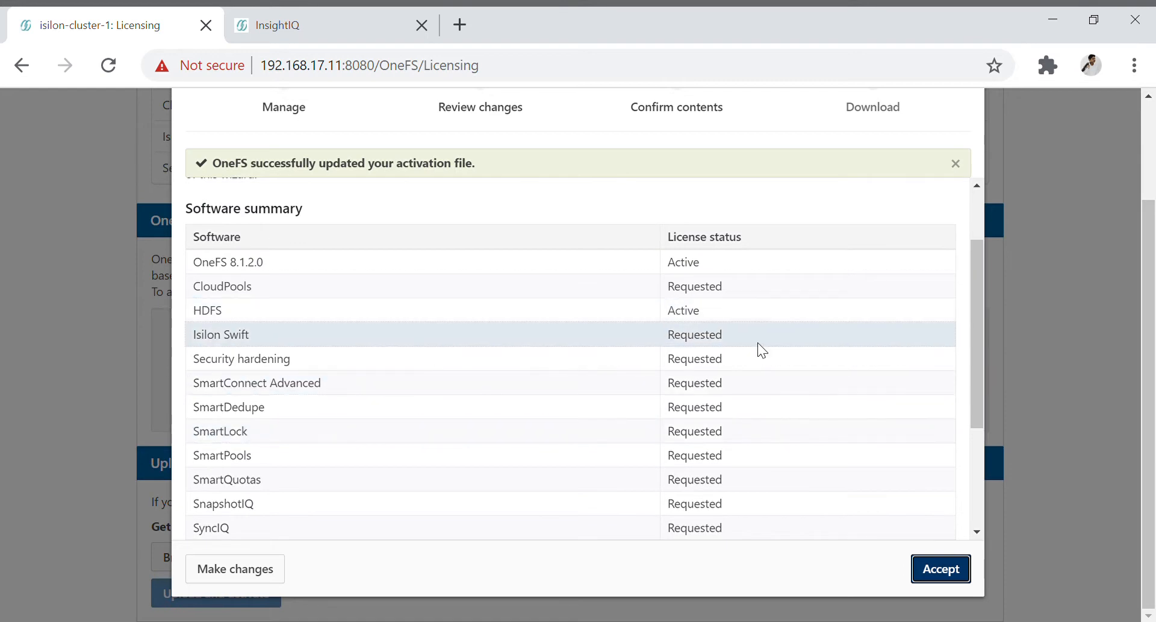
{"action": "scroll", "scroll_direction": "down", "scroll_amount": 3}
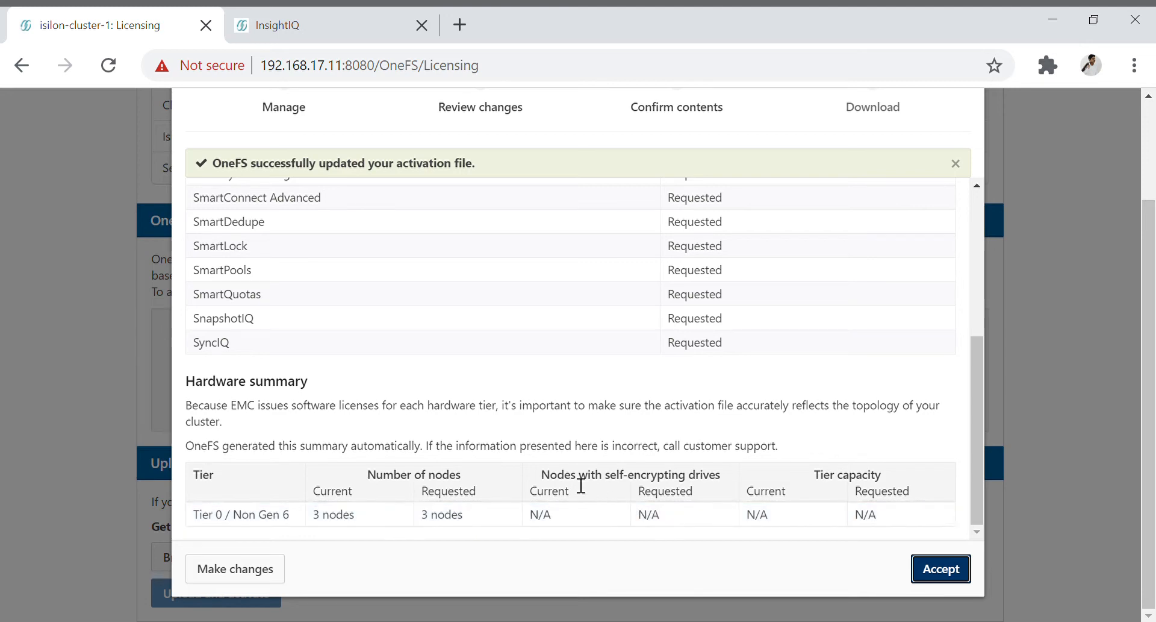
{"action": "left_click_drag", "start_coordinate": [541, 474], "coordinate": [670, 474]}
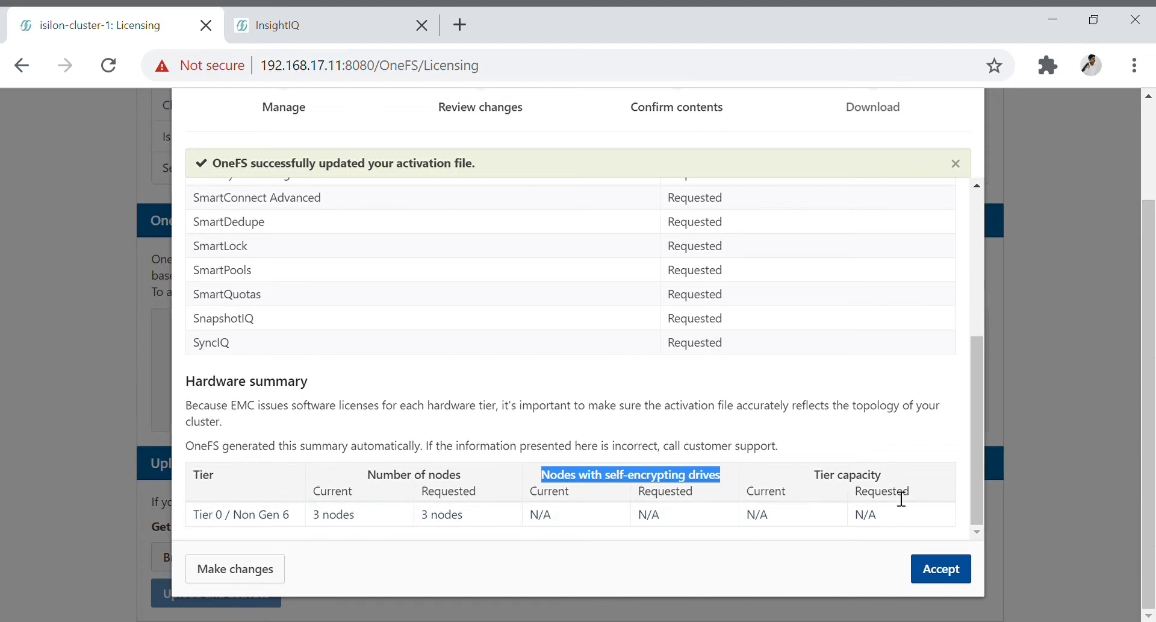
{"action": "left_click", "coordinate": [940, 568]}
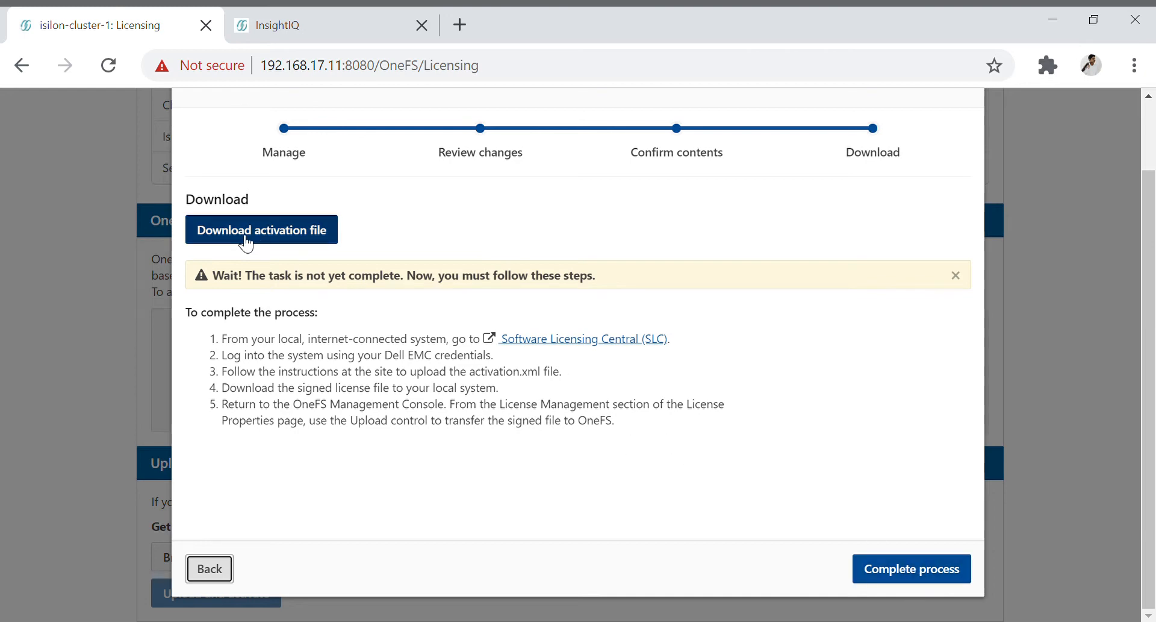
Download activation.xml, step back through the wizard summaries, and close the wizard.
{"action": "left_click", "coordinate": [260, 230]}
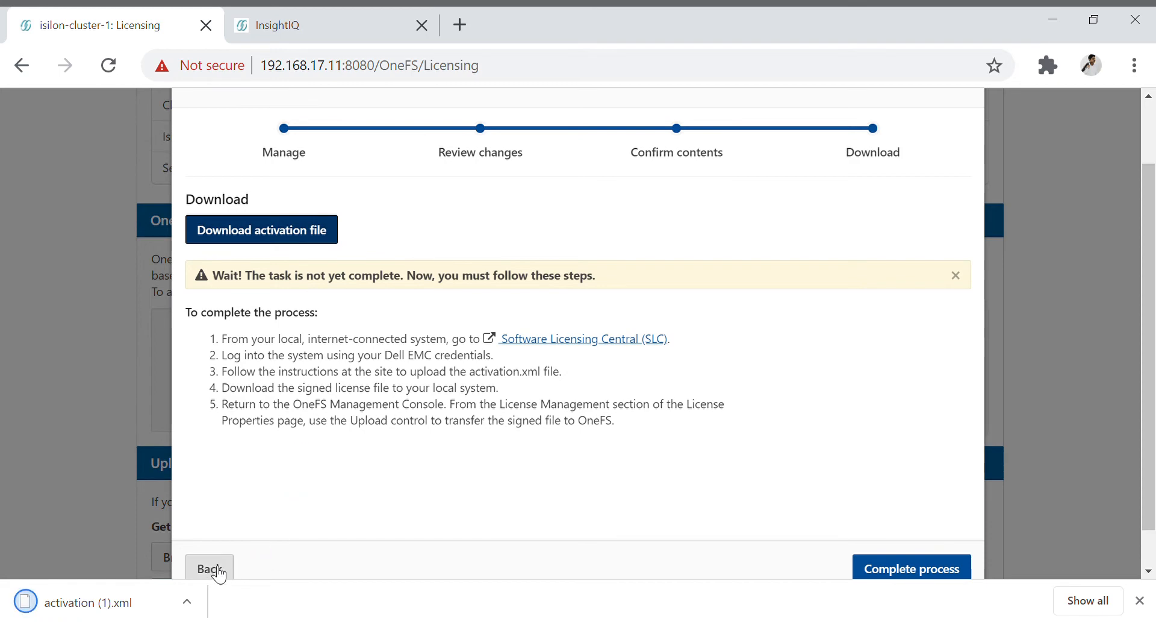
{"action": "left_click", "coordinate": [210, 569]}
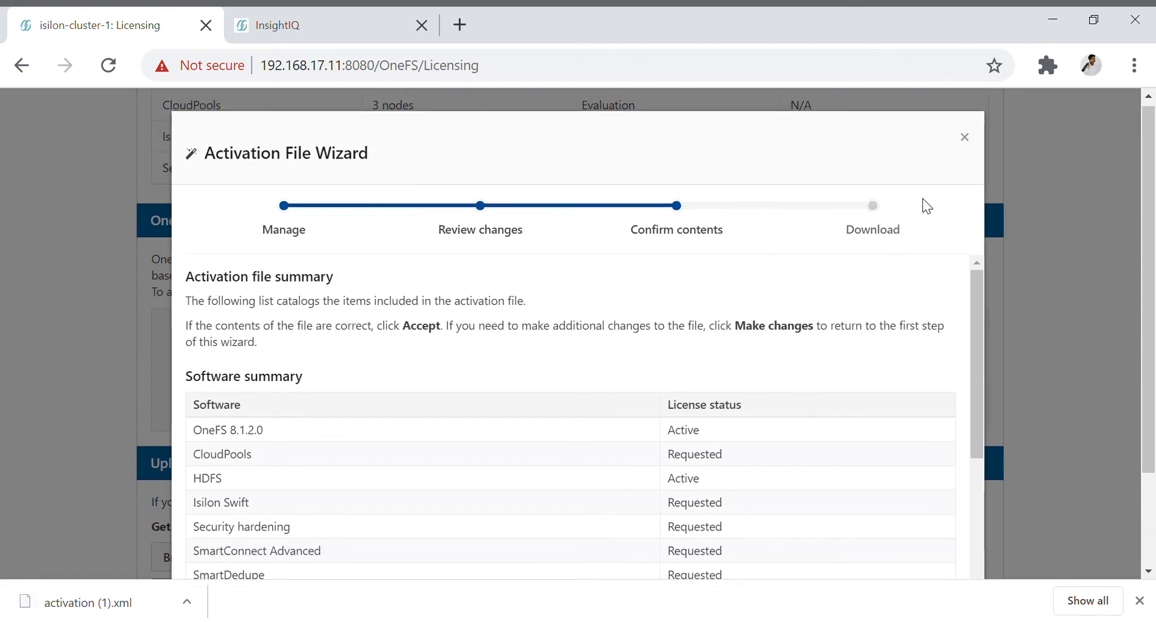
{"action": "scroll", "scroll_direction": "down", "scroll_amount": 3}
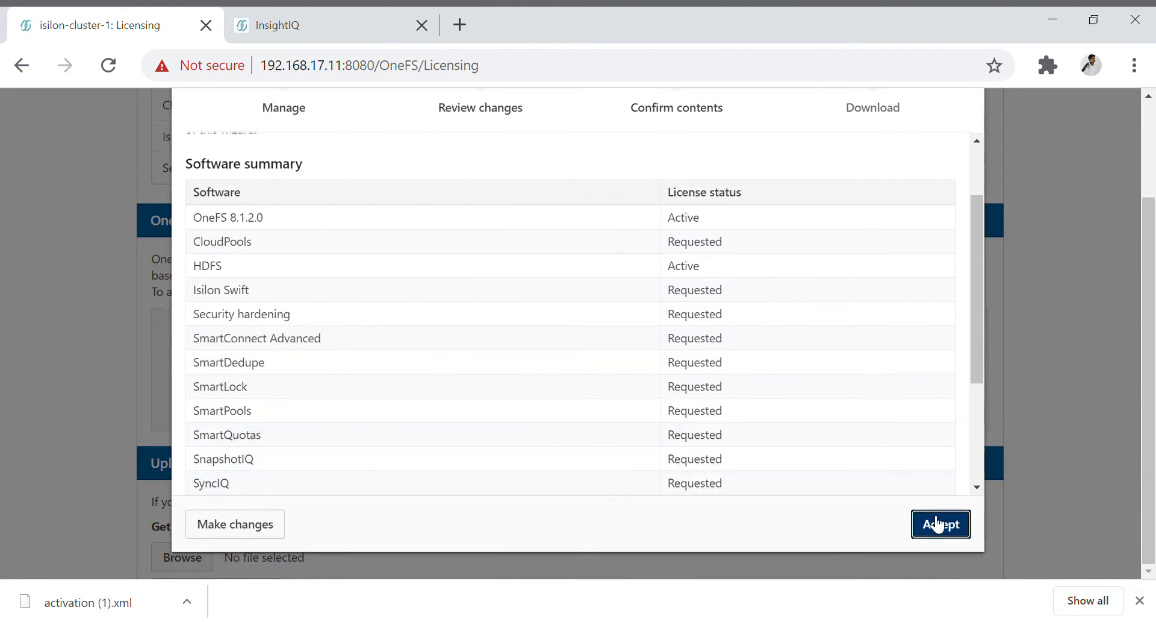
{"action": "left_click", "coordinate": [940, 523]}
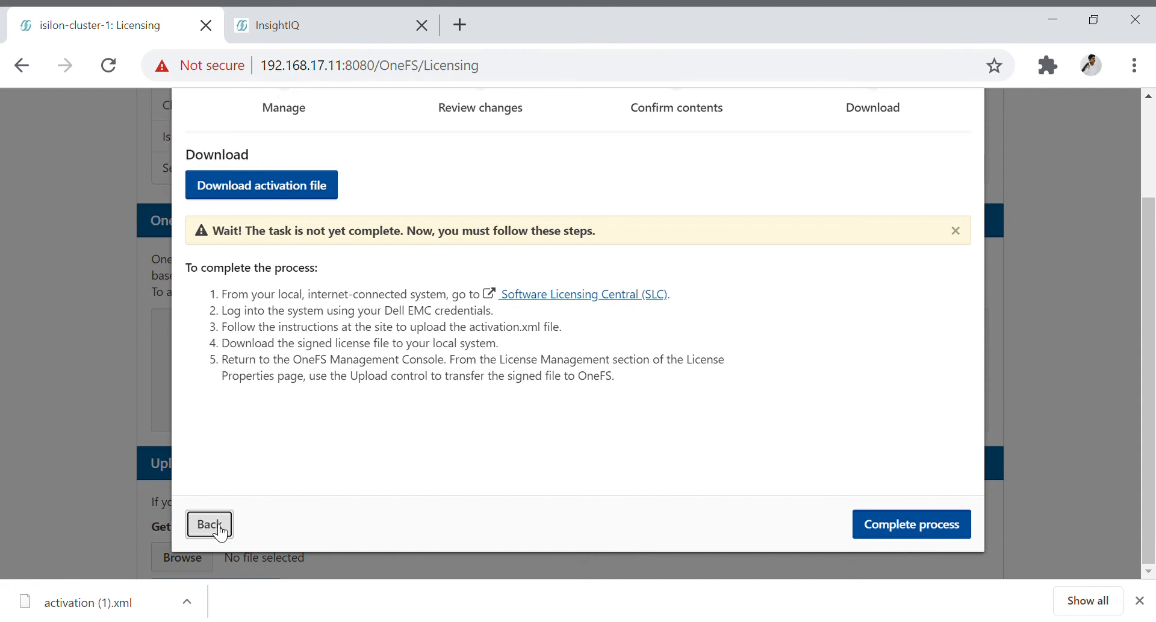
{"action": "mouse_move", "coordinate": [556, 309]}
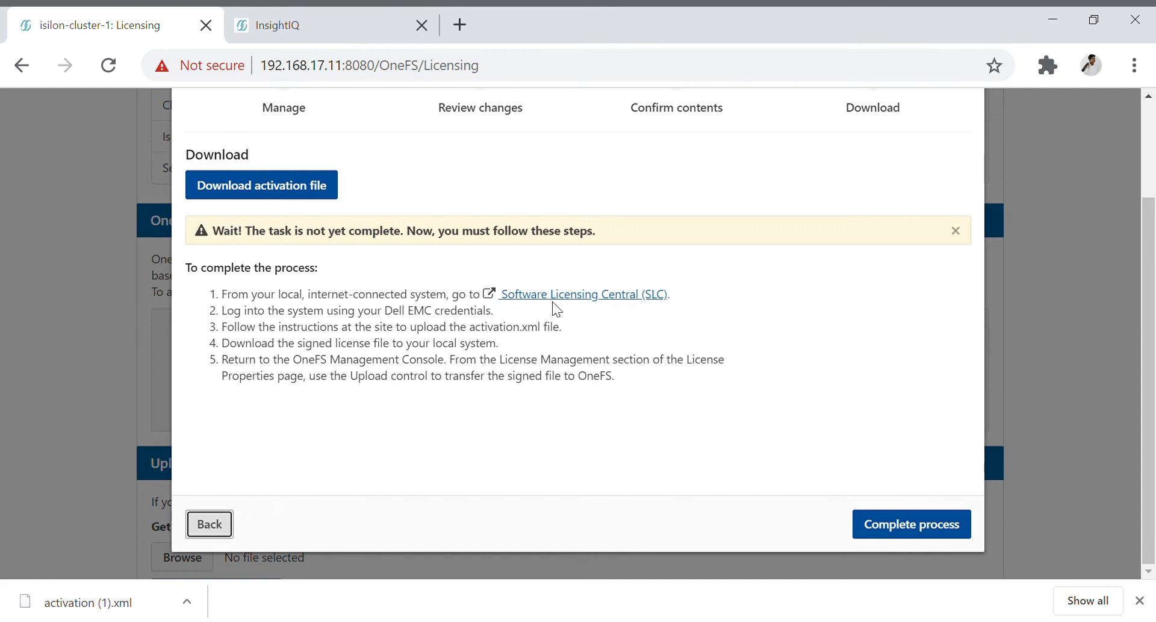
{"action": "mouse_move", "coordinate": [221, 505]}
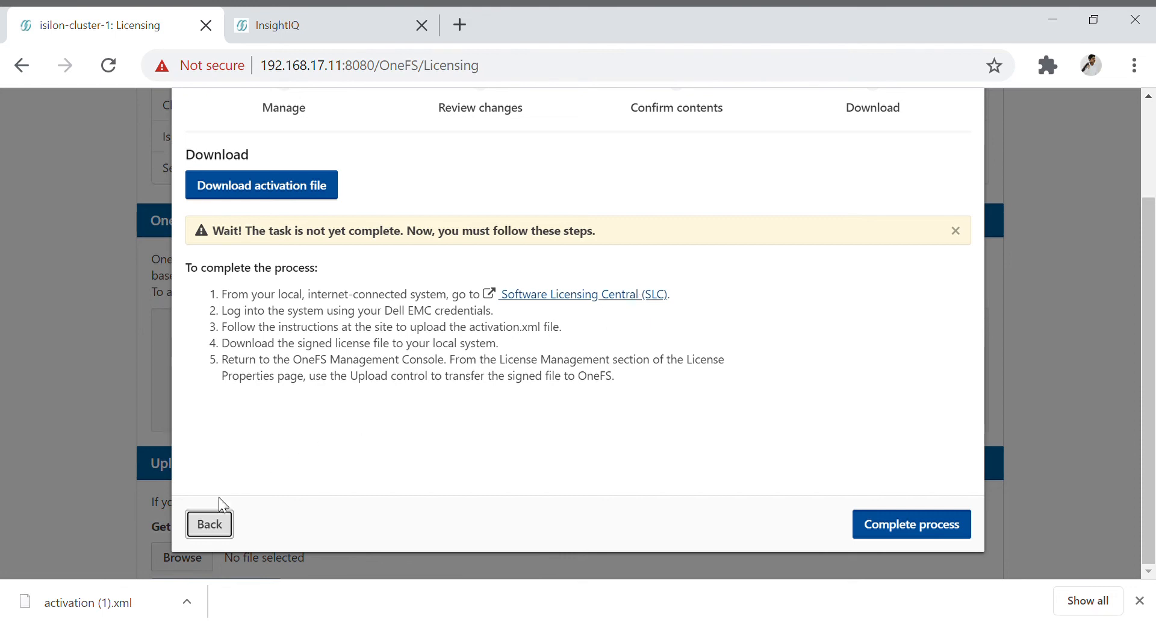
{"action": "left_click", "coordinate": [210, 523]}
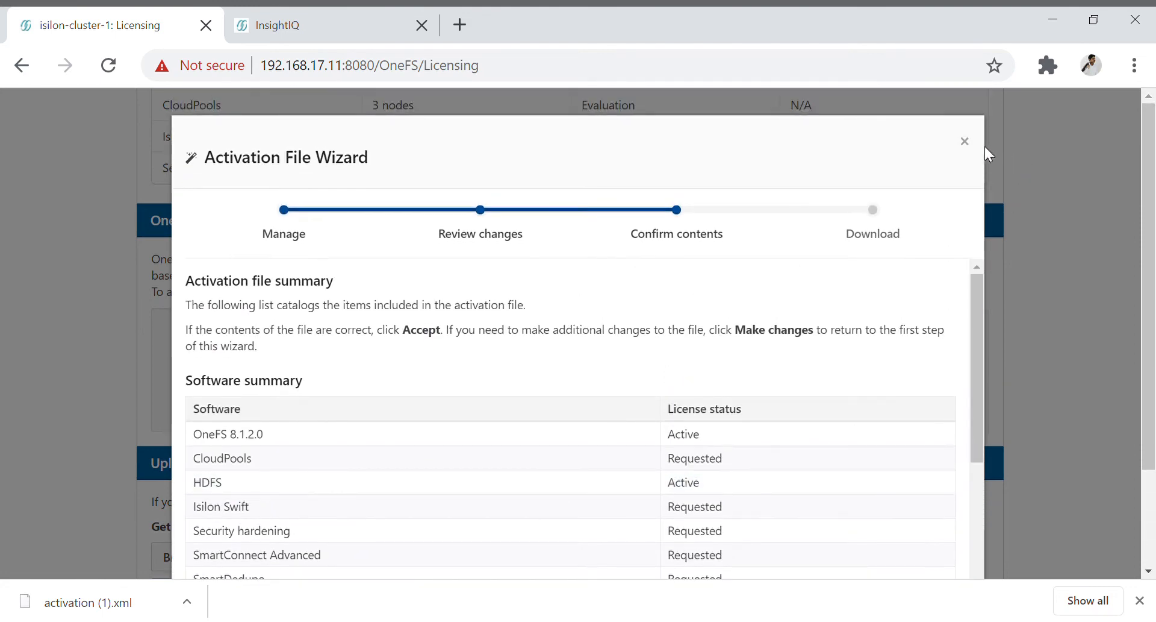
{"action": "left_click", "coordinate": [964, 141]}
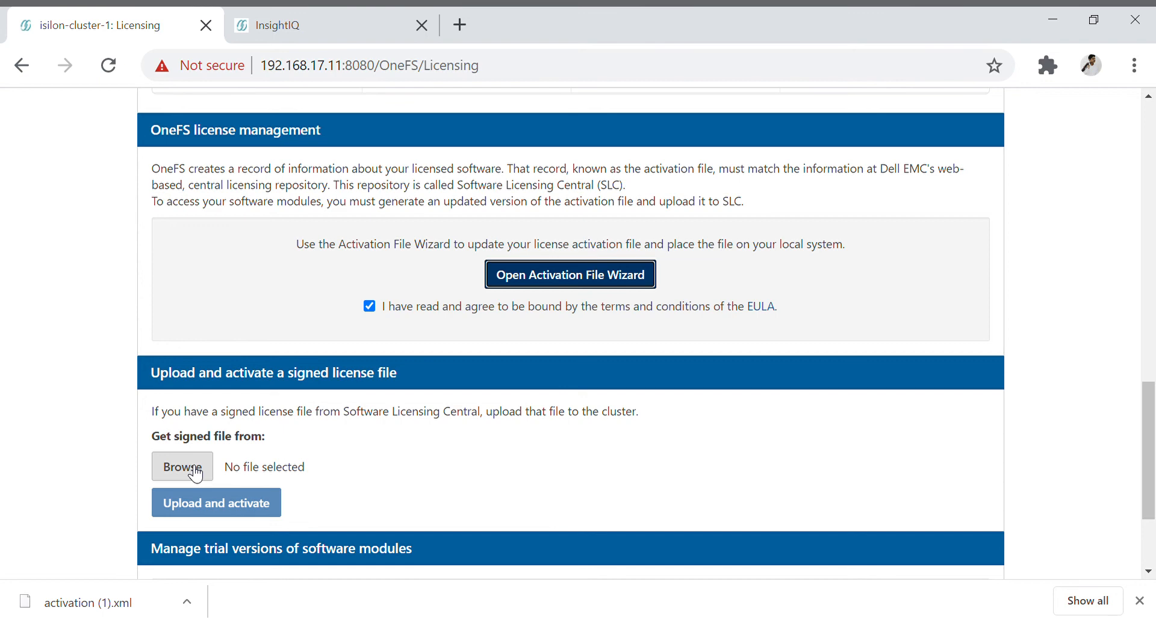
{"action": "mouse_move", "coordinate": [197, 474]}
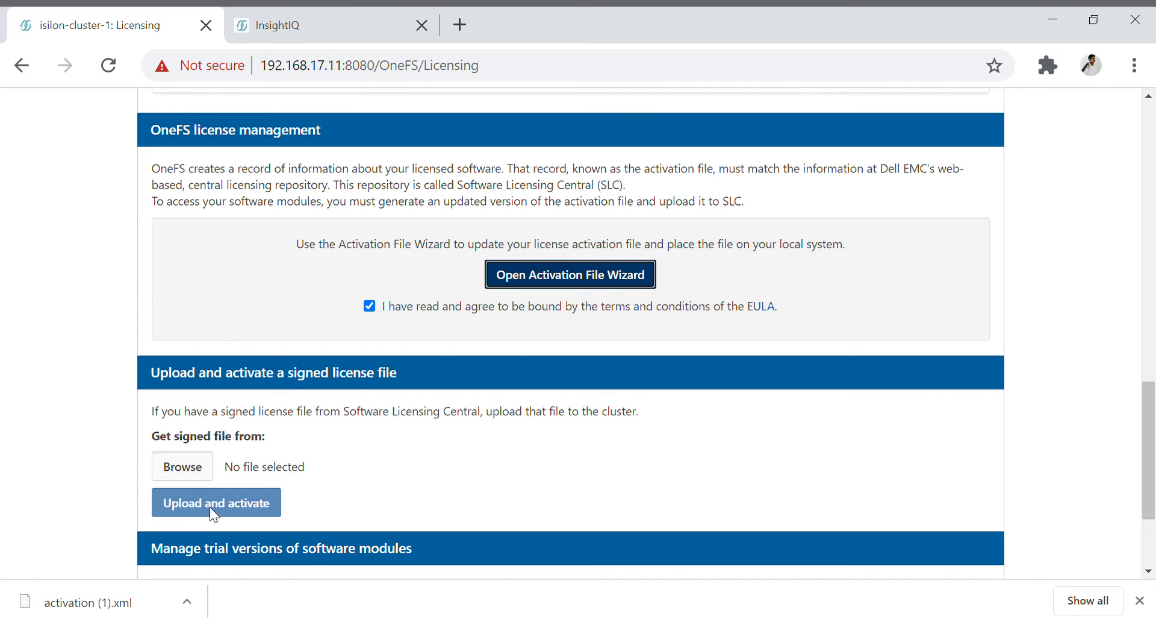
{"action": "scroll", "scroll_direction": "down", "scroll_amount": 3}
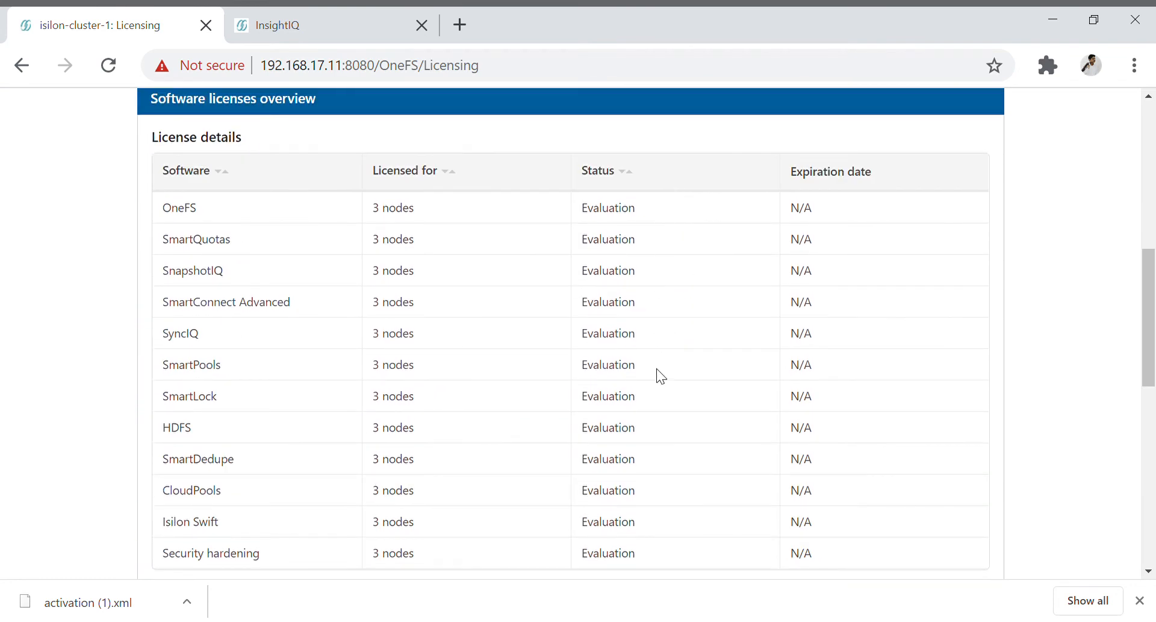
{"action": "mouse_move", "coordinate": [832, 499]}
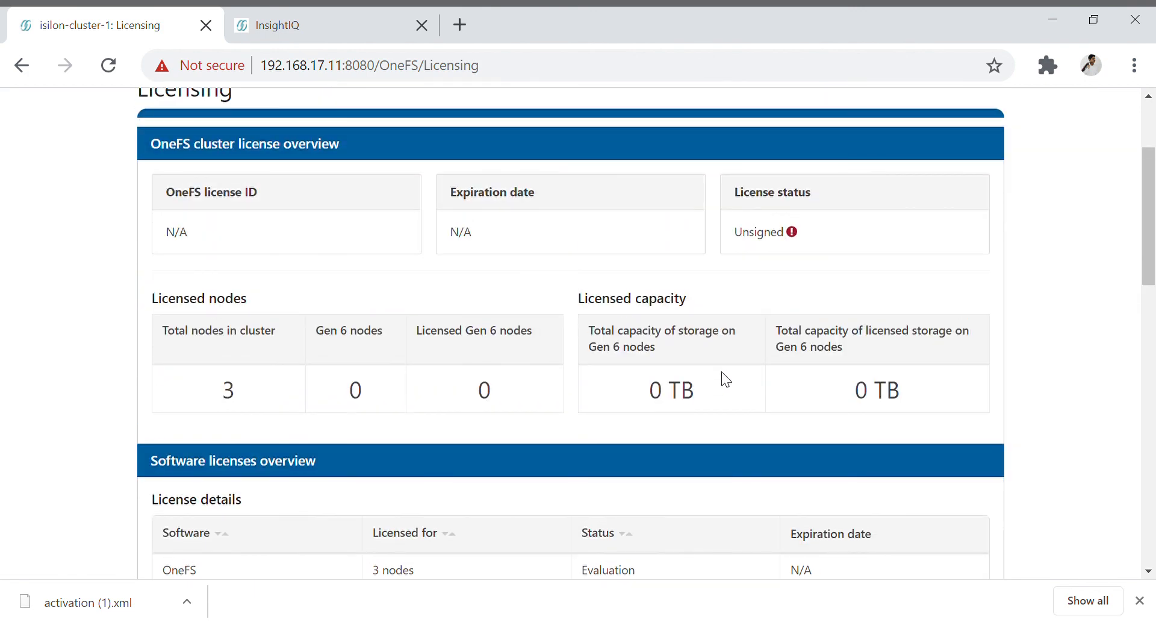
{"action": "mouse_move", "coordinate": [815, 280]}
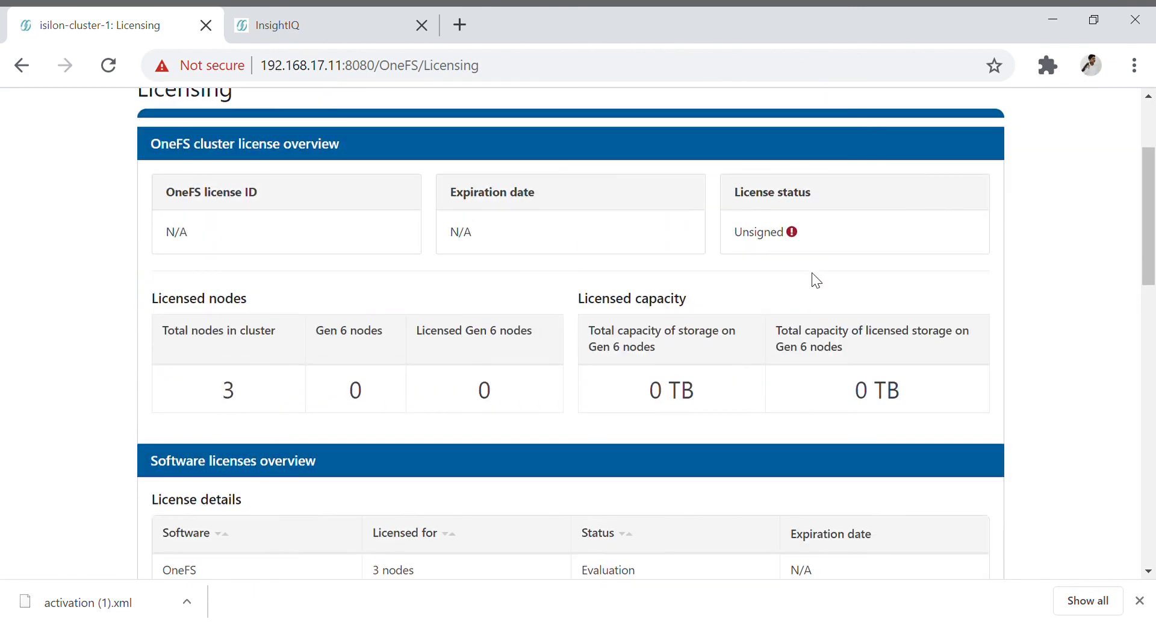
{"action": "mouse_move", "coordinate": [746, 201]}
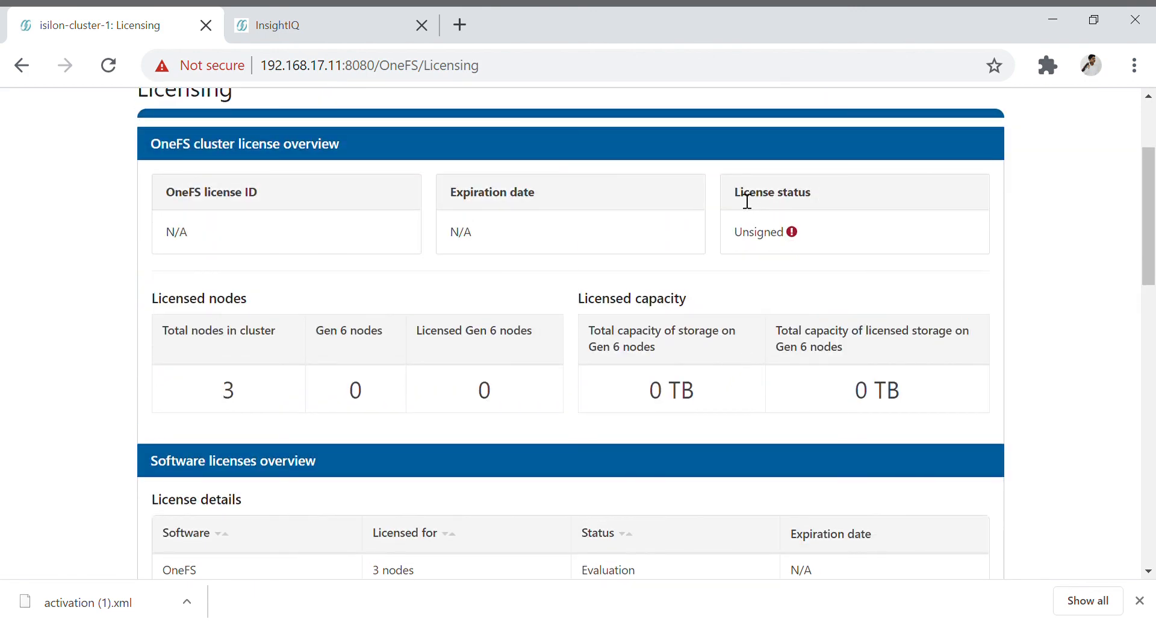
{"action": "mouse_move", "coordinate": [793, 231]}
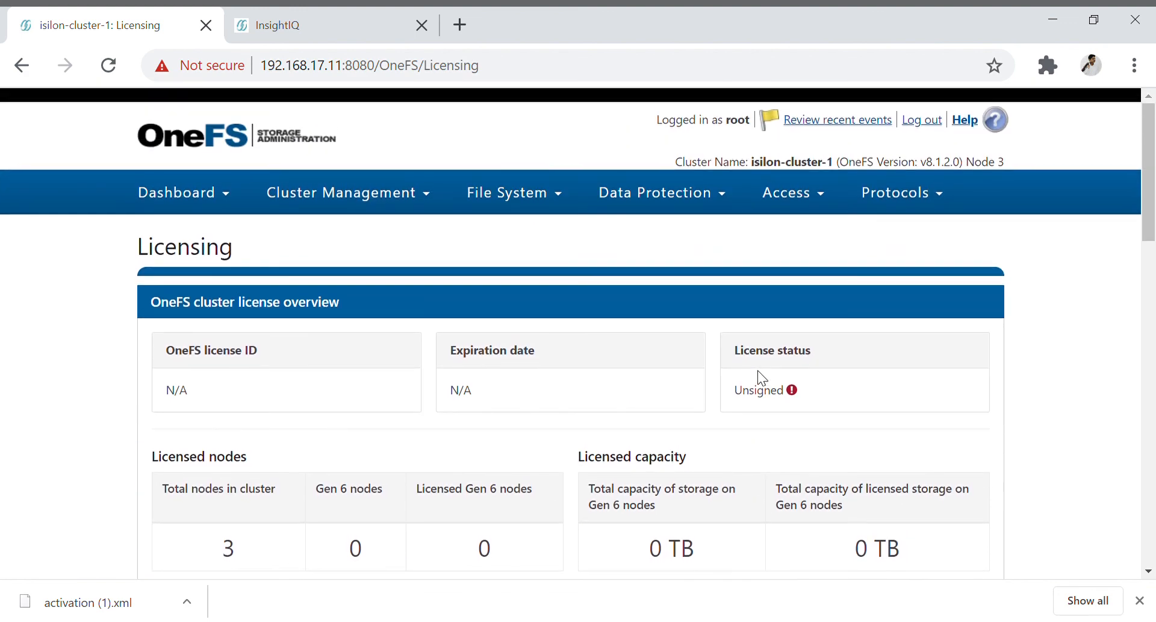
{"action": "mouse_move", "coordinate": [806, 359]}
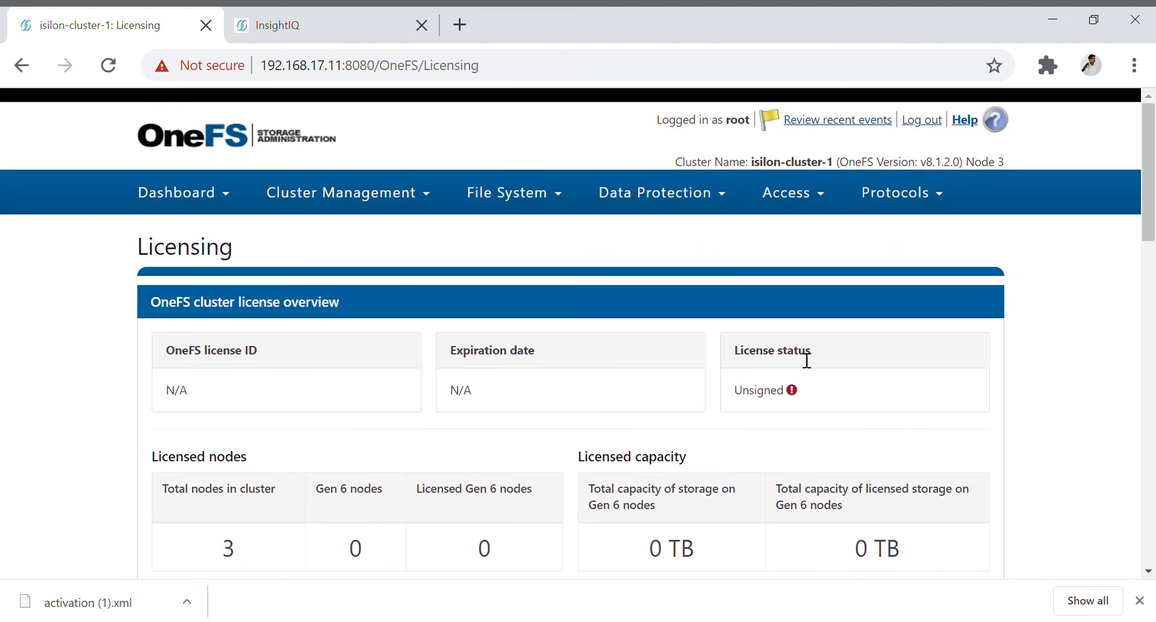
{"action": "mouse_move", "coordinate": [864, 301]}
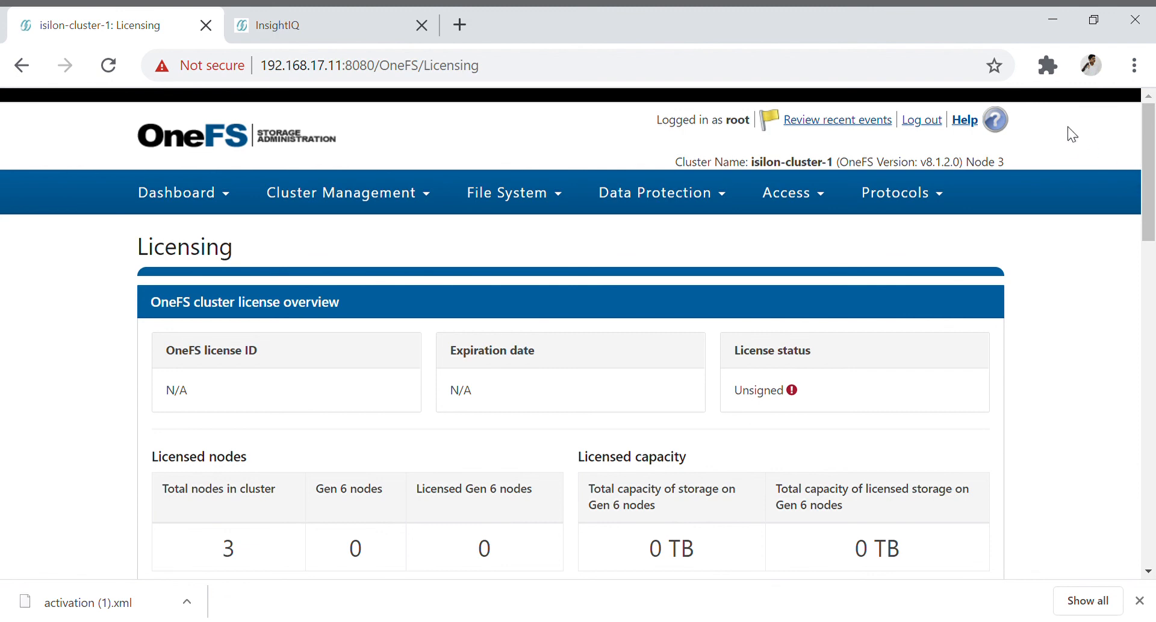
{"action": "mouse_move", "coordinate": [1064, 193]}
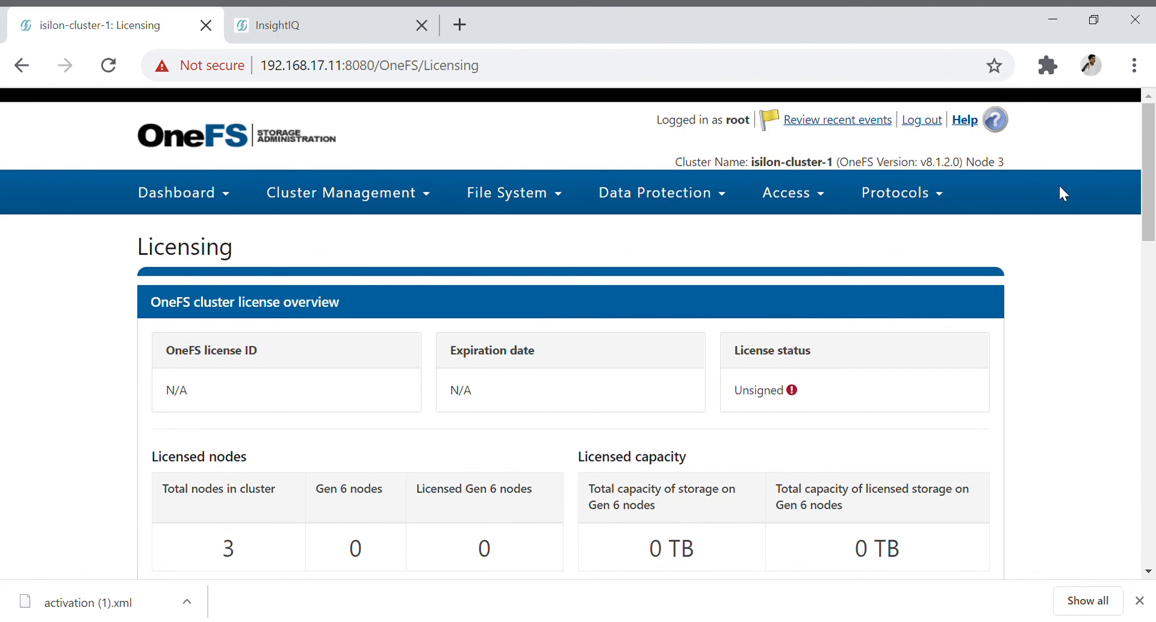